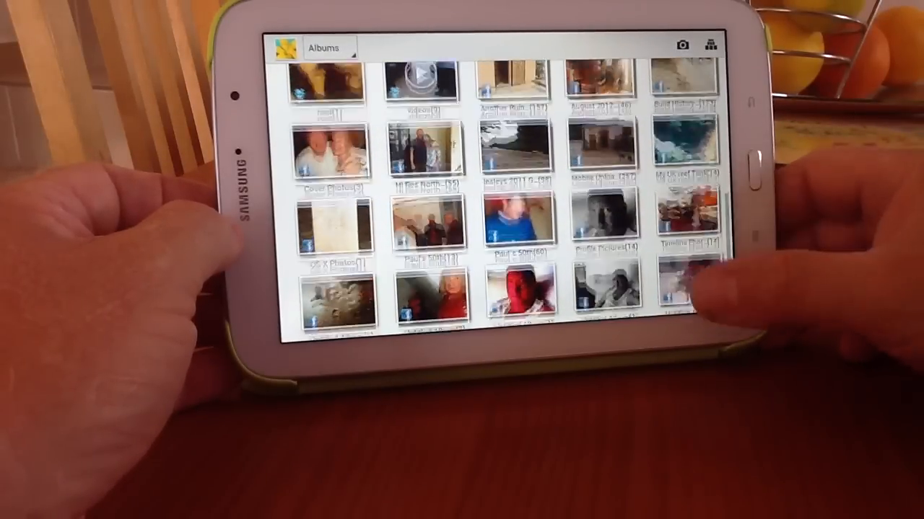
Scroll the Settings pane to Accounts: Dropbox, Email, Facebook, Google and LinkedIn.
{"action": "scroll", "scroll_direction": "up", "scroll_amount": 3}
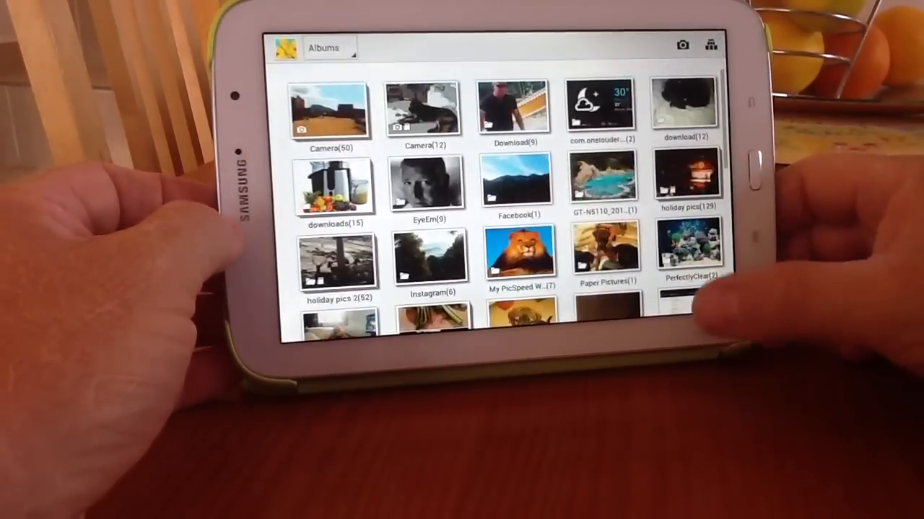
{"action": "scroll", "scroll_direction": "down", "scroll_amount": 3}
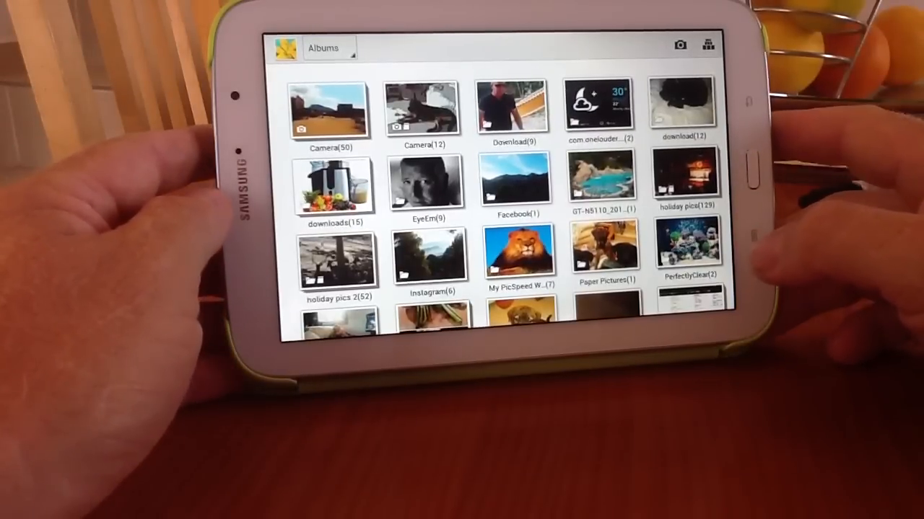
{"action": "scroll", "scroll_direction": "down", "scroll_amount": 3}
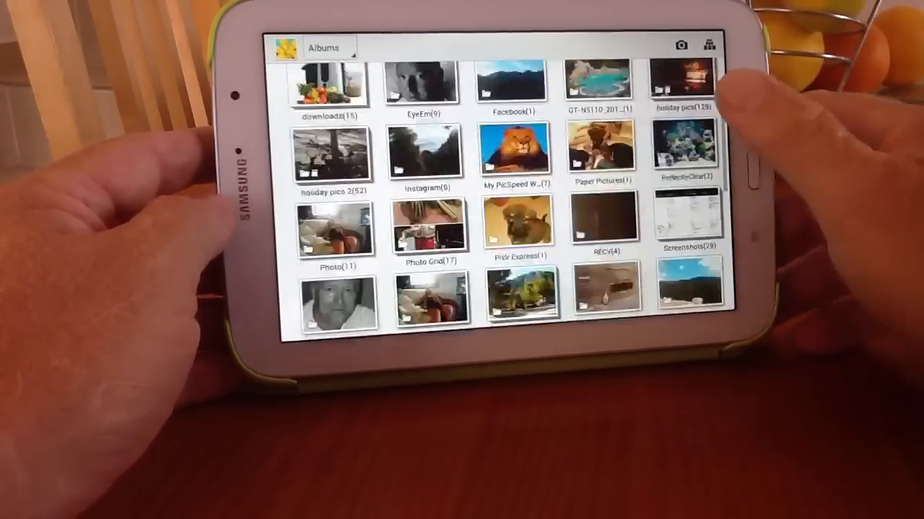
{"action": "scroll", "scroll_direction": "down", "scroll_amount": 3}
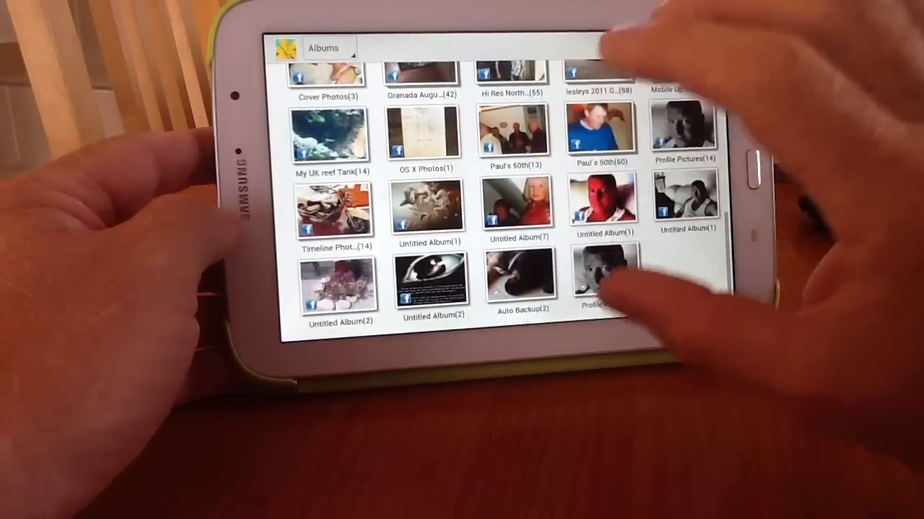
{"action": "scroll", "scroll_direction": "down", "scroll_amount": 3}
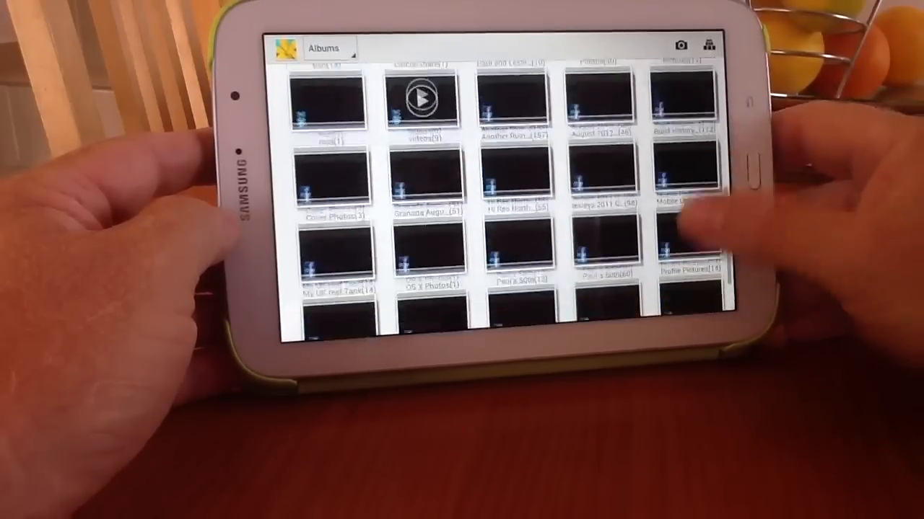
{"action": "scroll", "scroll_direction": "down", "scroll_amount": 3}
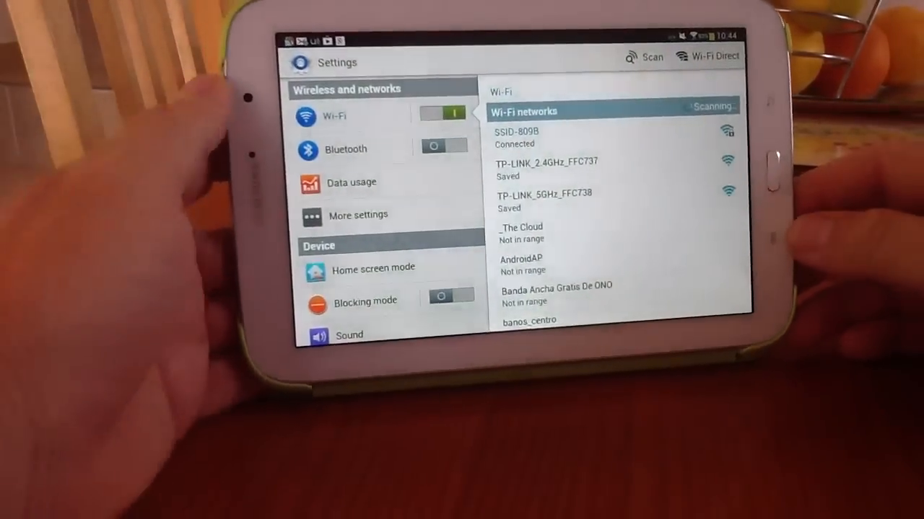
{"action": "scroll", "scroll_direction": "down", "scroll_amount": 3}
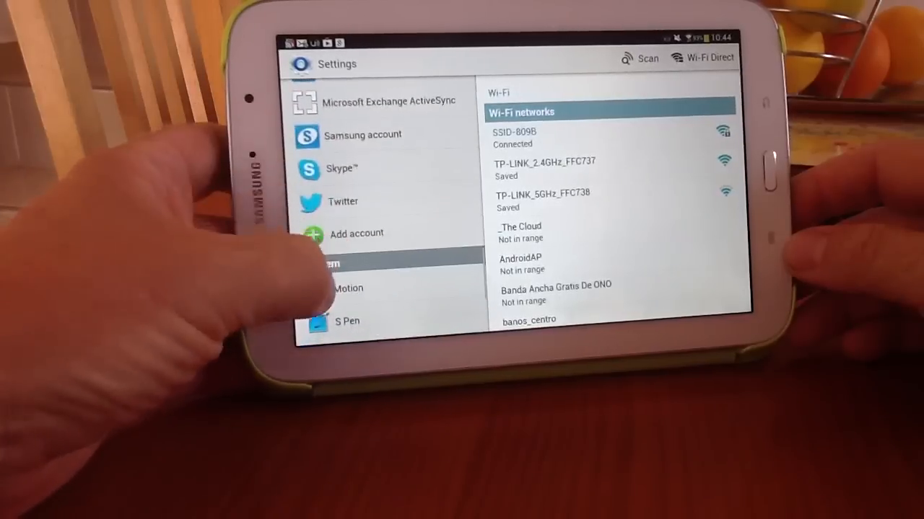
{"action": "scroll", "scroll_direction": "down", "scroll_amount": 3}
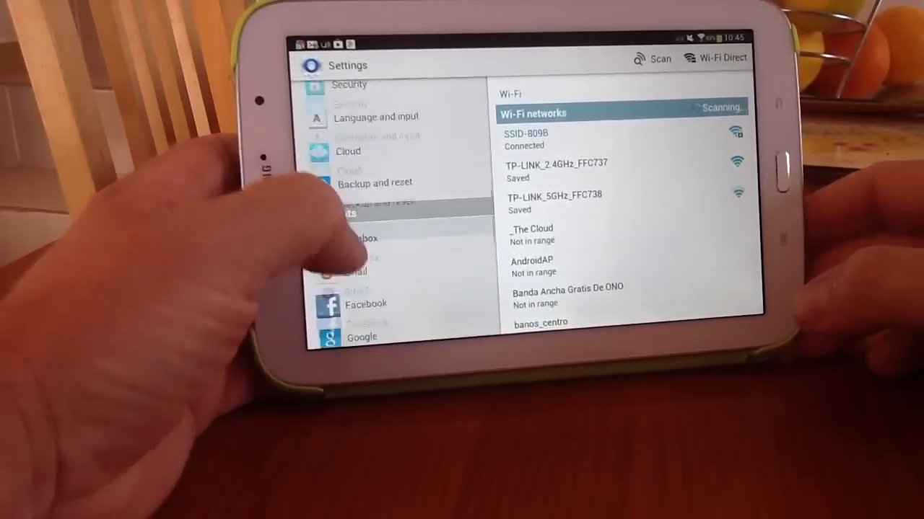
{"action": "scroll", "scroll_direction": "down", "scroll_amount": 3}
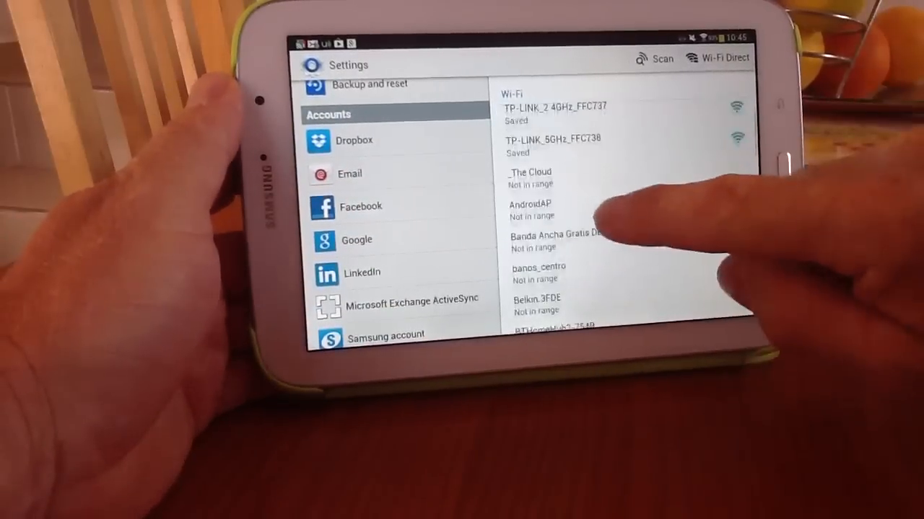
In Facebook account sync, enable Sync Calendar and leave Sync Gallery unchecked.
{"action": "left_click", "coordinate": [360, 206]}
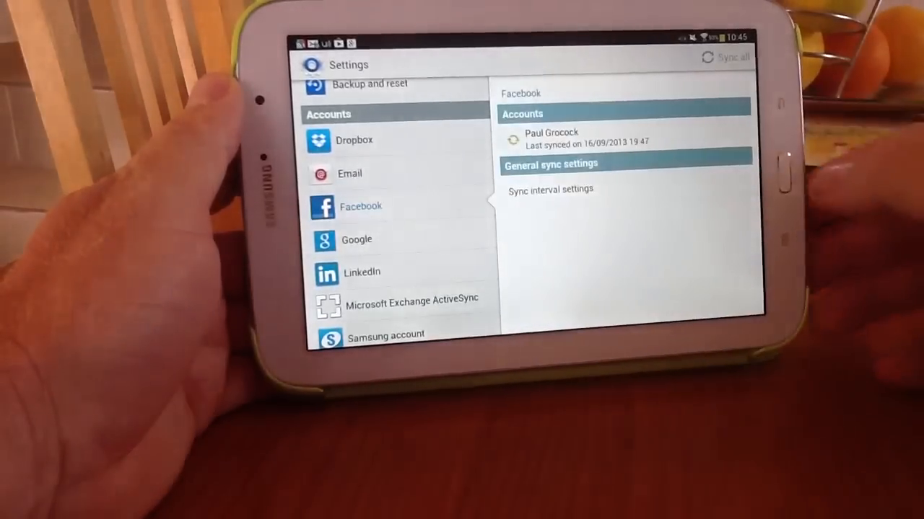
{"action": "left_click", "coordinate": [552, 137]}
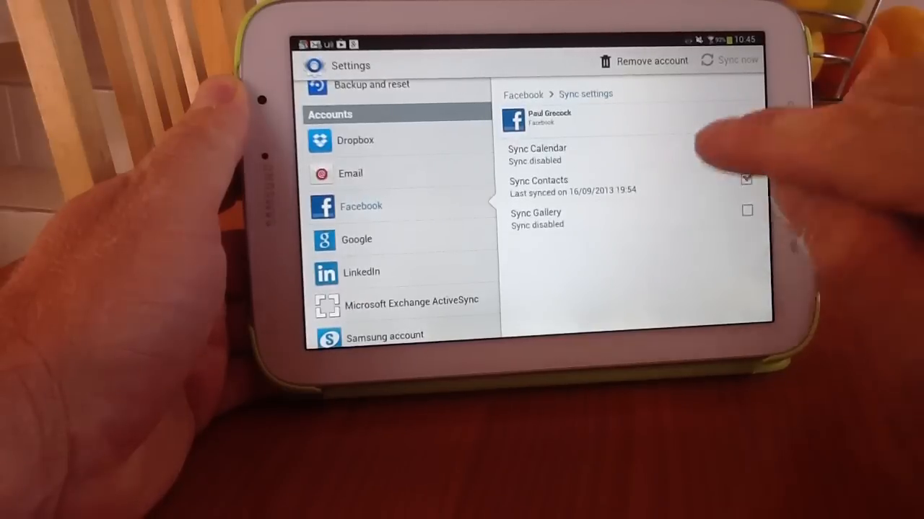
{"action": "left_click", "coordinate": [746, 148]}
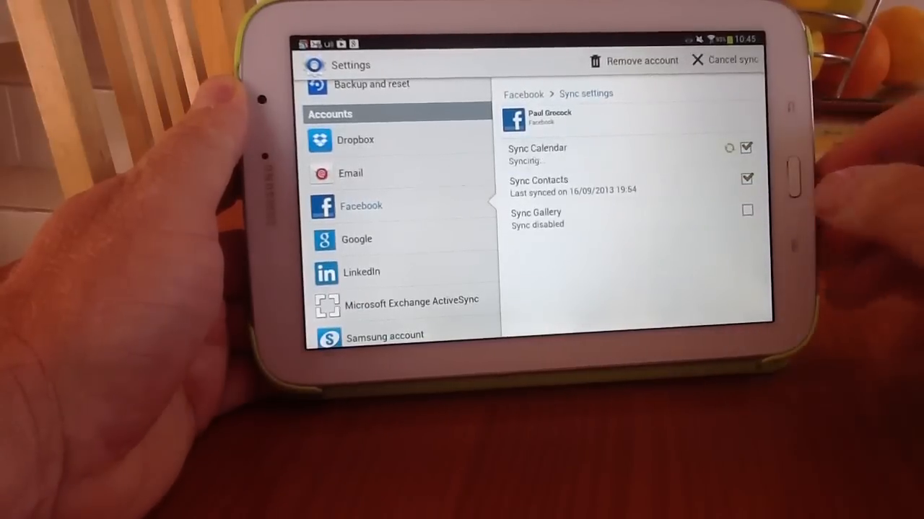
{"action": "left_click", "coordinate": [747, 211]}
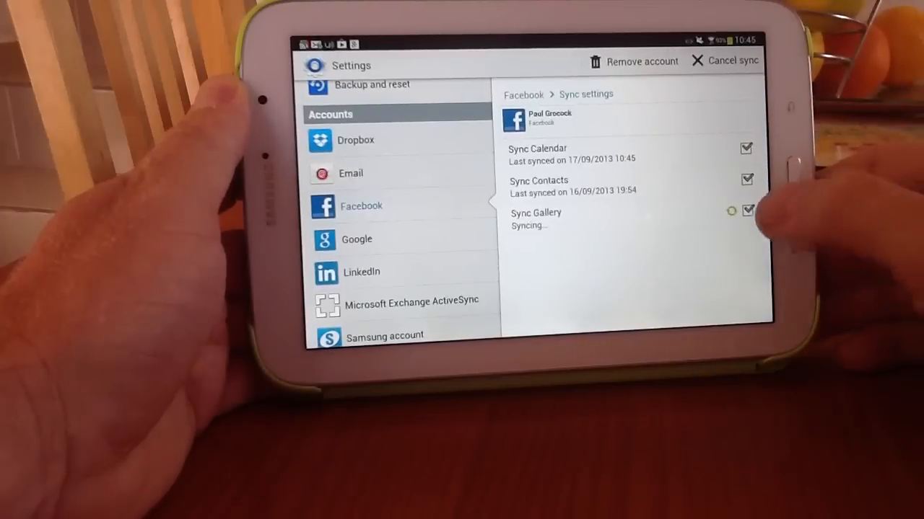
{"action": "left_click", "coordinate": [747, 211]}
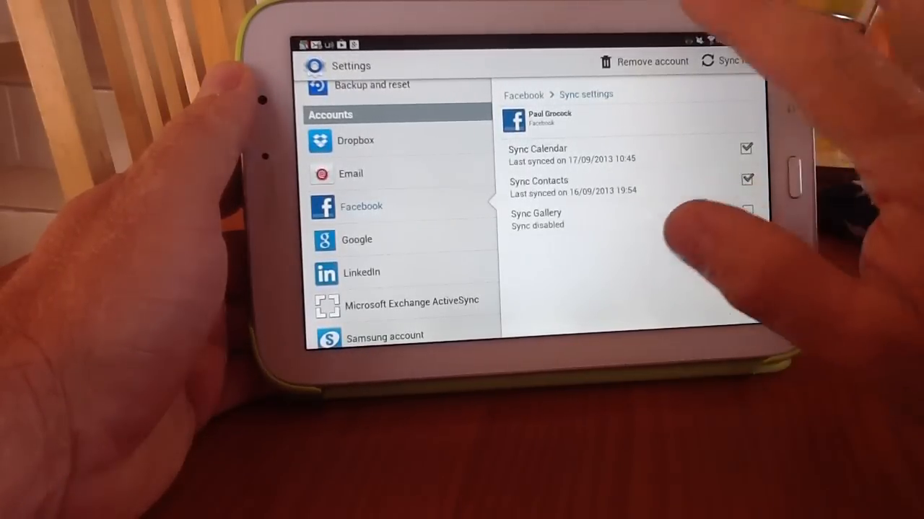
{"action": "left_click", "coordinate": [652, 61]}
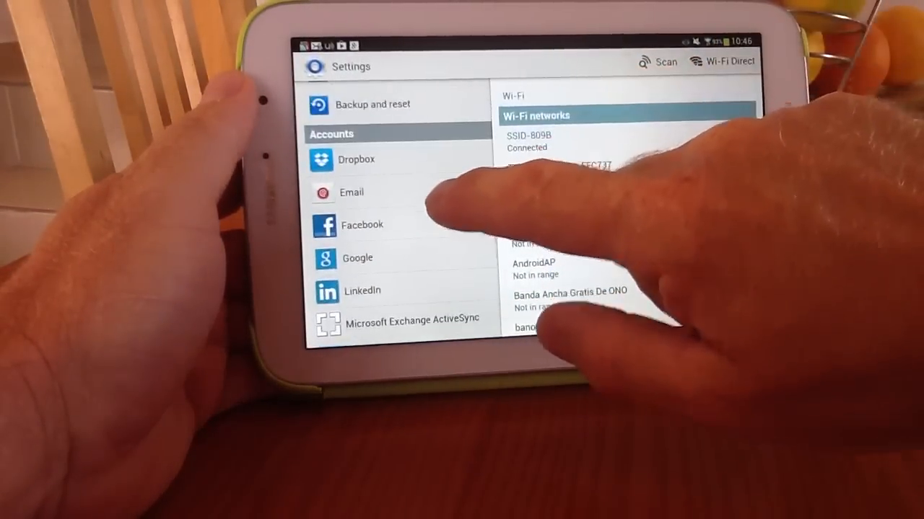
Tap the Facebook account entry, then scroll the Device section to Application manager.
{"action": "left_click", "coordinate": [362, 224]}
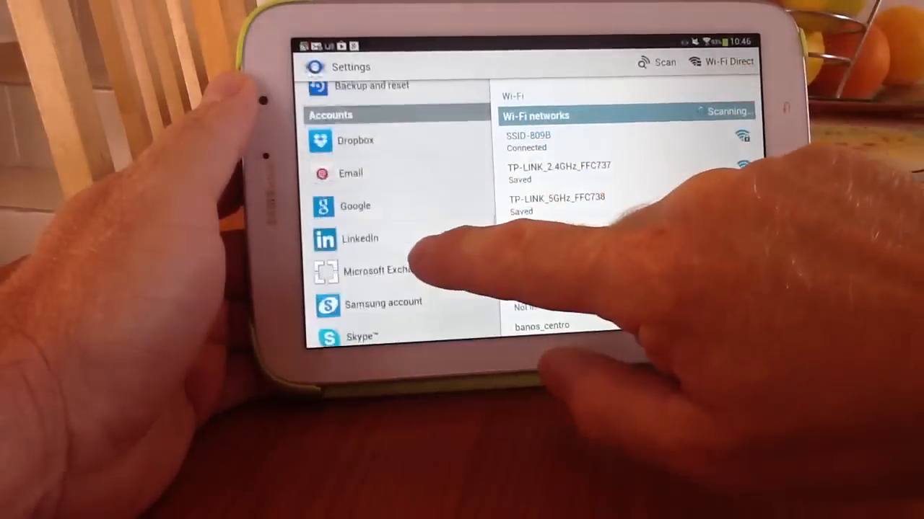
{"action": "scroll", "scroll_direction": "down", "scroll_amount": 3}
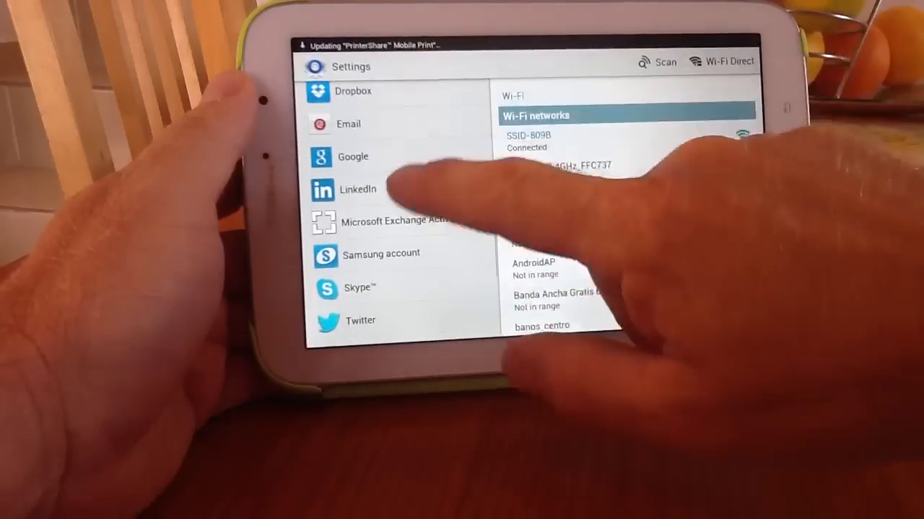
{"action": "scroll", "scroll_direction": "down", "scroll_amount": 3}
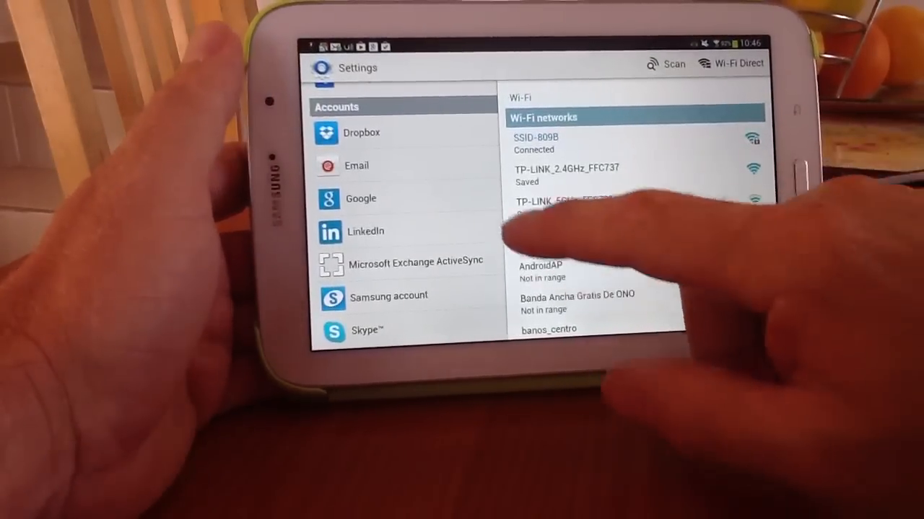
{"action": "scroll", "scroll_direction": "down", "scroll_amount": 3}
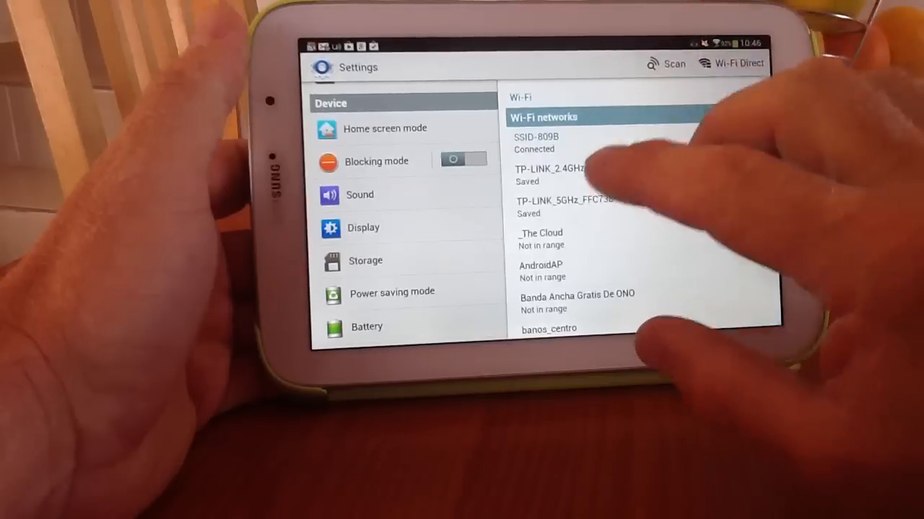
{"action": "scroll", "scroll_direction": "down", "scroll_amount": 3}
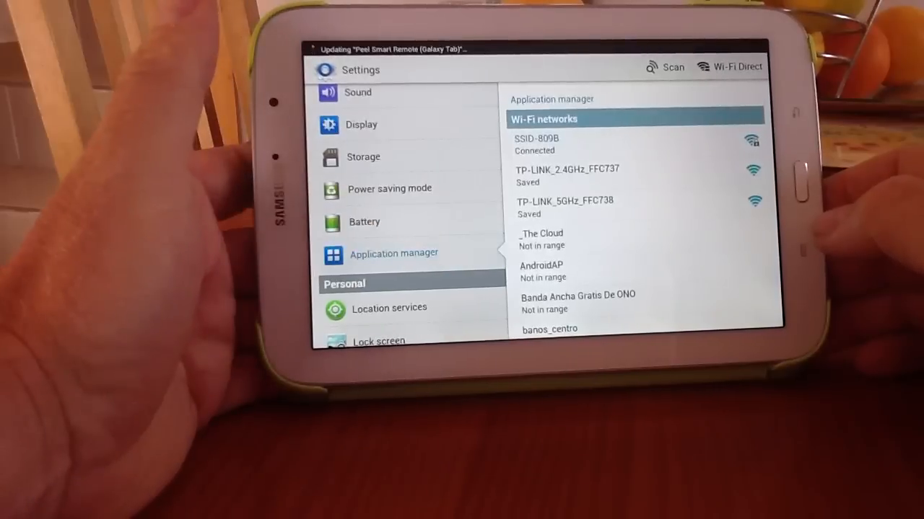
Open the Facebook app's info page from the ALL apps list.
{"action": "left_click", "coordinate": [394, 253]}
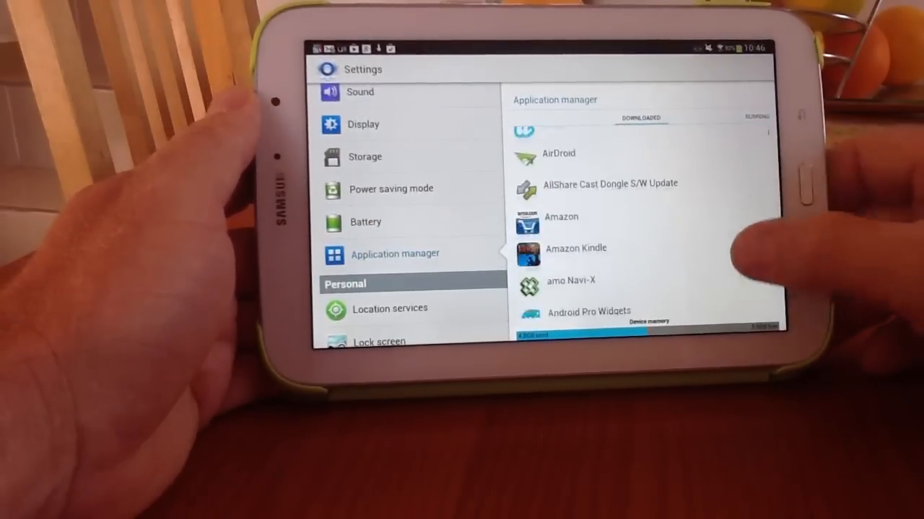
{"action": "scroll", "scroll_direction": "down", "scroll_amount": 3}
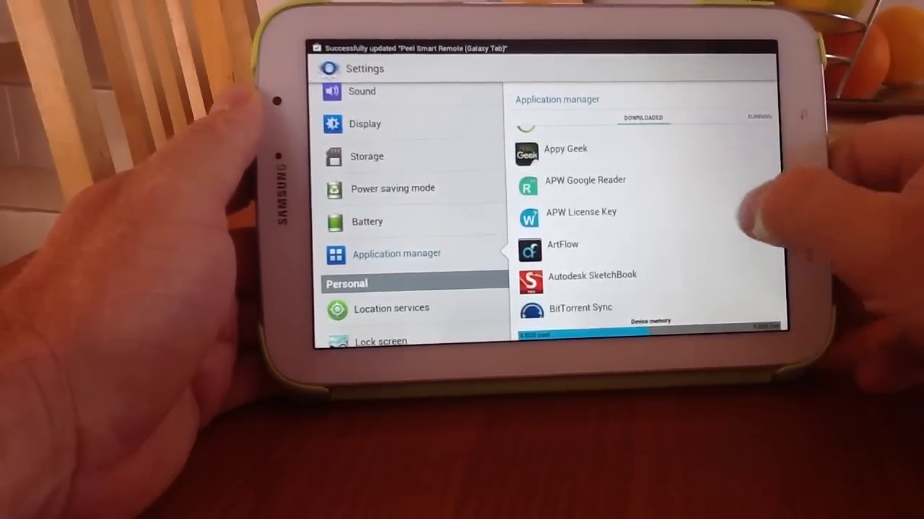
{"action": "left_click", "coordinate": [642, 116]}
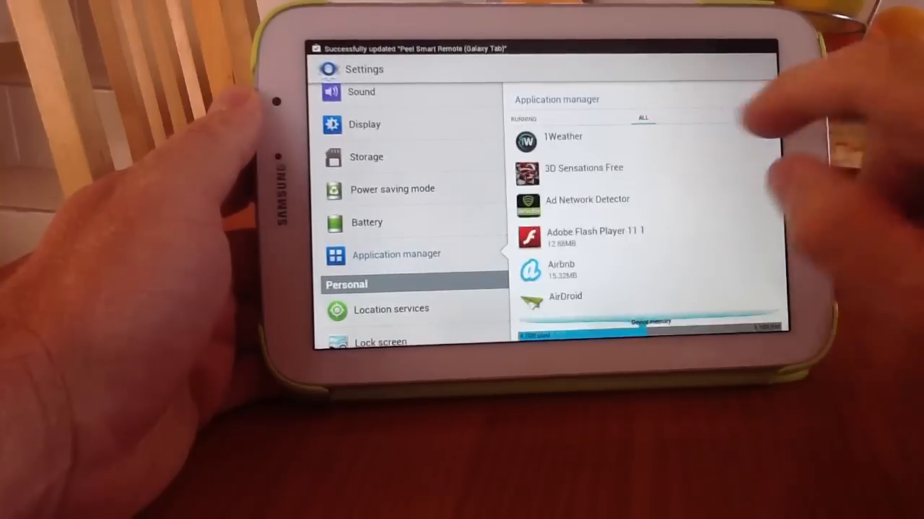
{"action": "scroll", "scroll_direction": "down", "scroll_amount": 3}
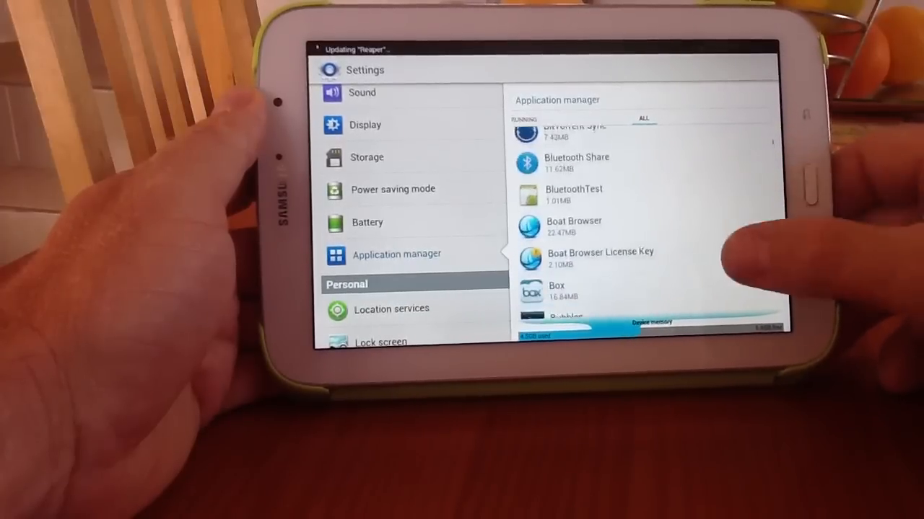
{"action": "scroll", "scroll_direction": "down", "scroll_amount": 3}
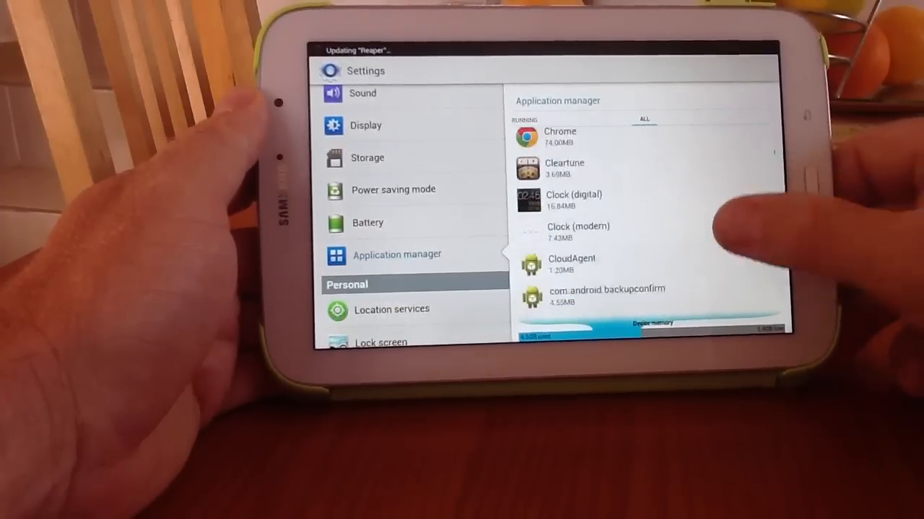
{"action": "scroll", "scroll_direction": "down", "scroll_amount": 3}
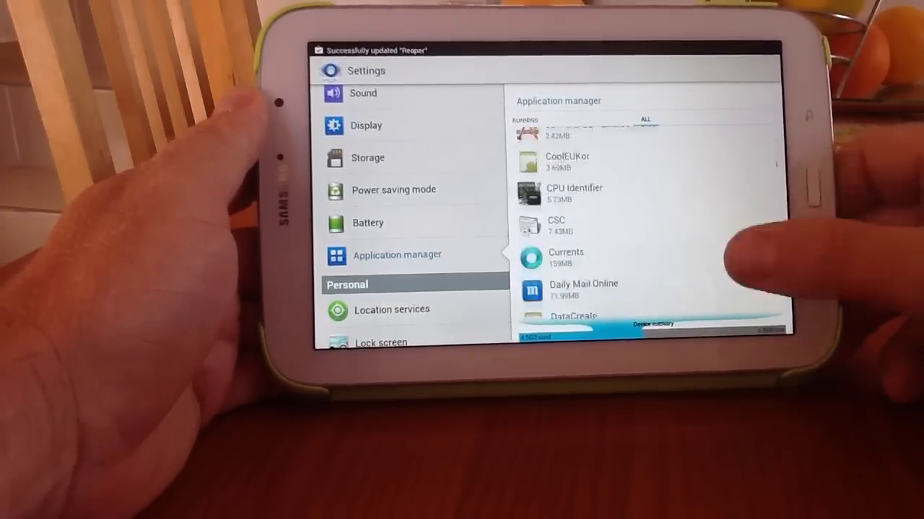
{"action": "scroll", "scroll_direction": "down", "scroll_amount": 3}
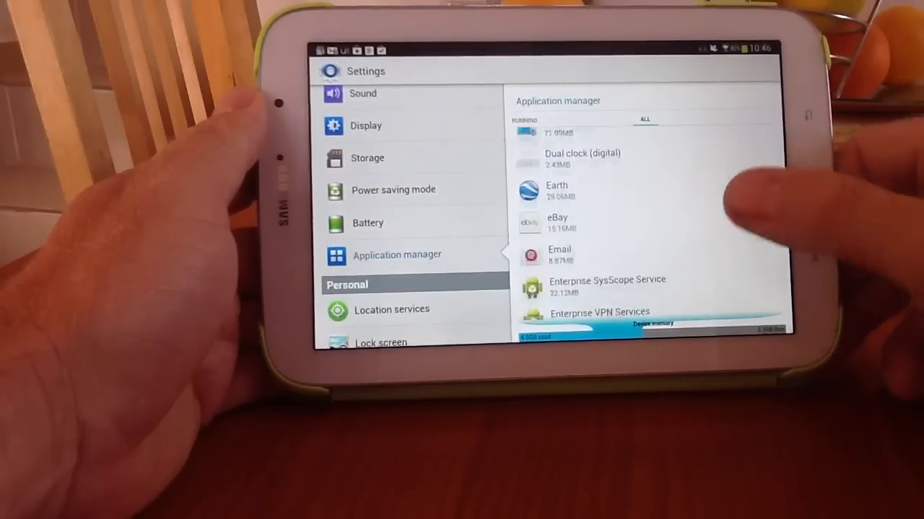
{"action": "scroll", "scroll_direction": "down", "scroll_amount": 3}
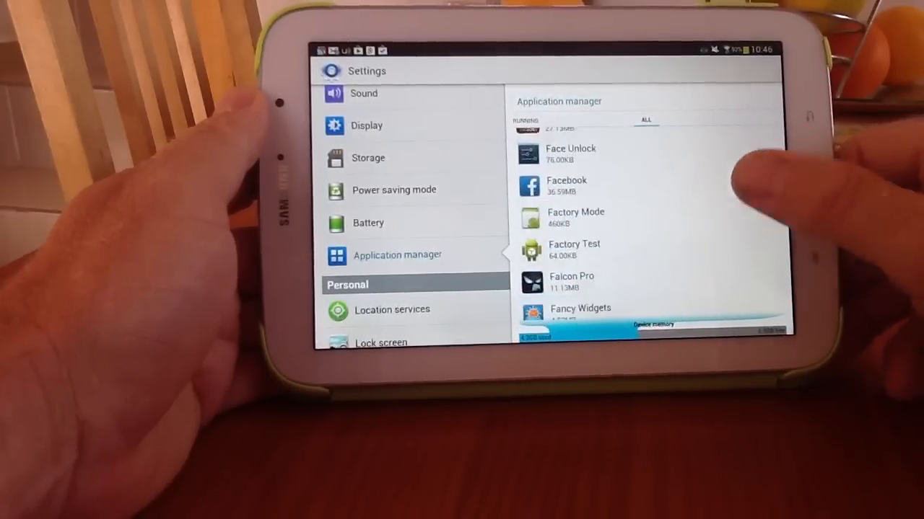
{"action": "left_click", "coordinate": [642, 185]}
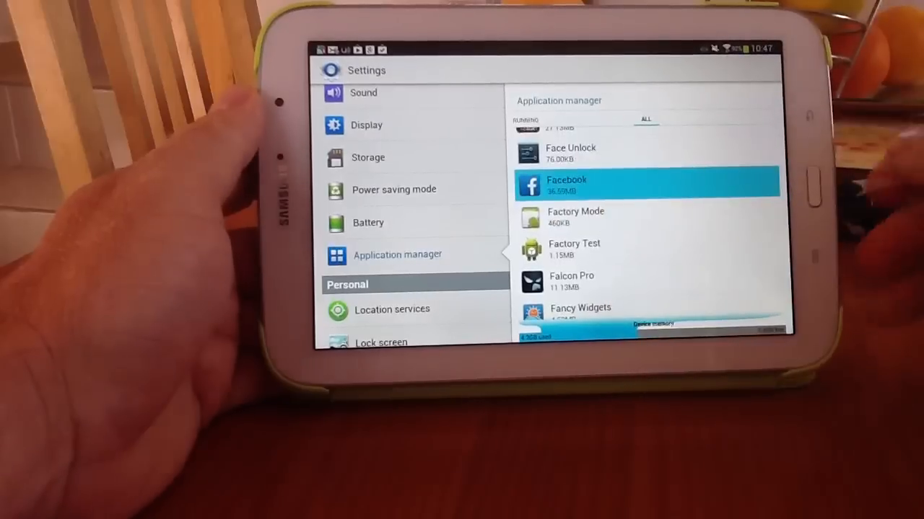
{"action": "left_click", "coordinate": [645, 184]}
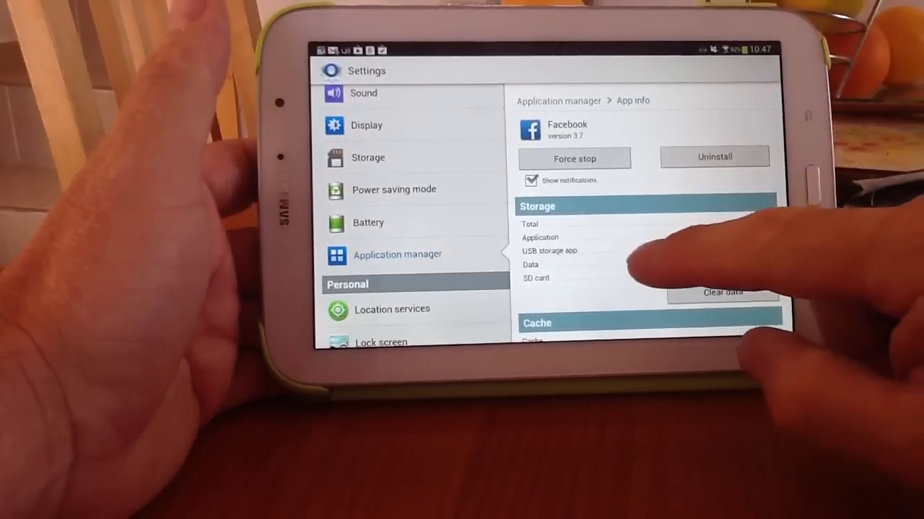
Clear the Facebook app's cache to 0.00B and its stored data.
{"action": "scroll", "scroll_direction": "down", "scroll_amount": 3}
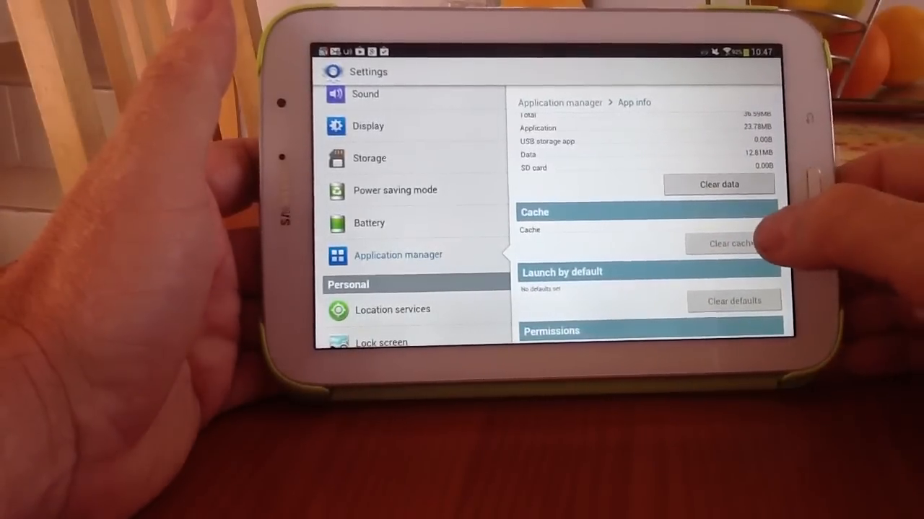
{"action": "left_click", "coordinate": [731, 243]}
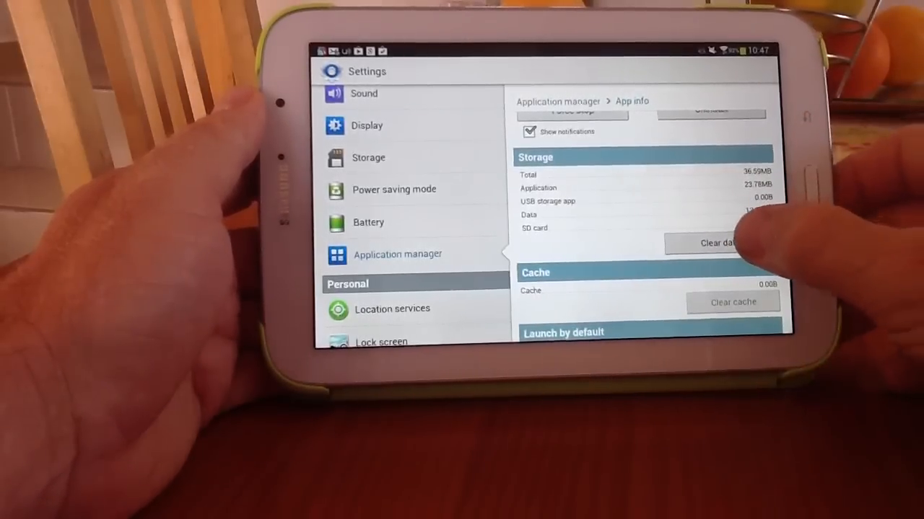
{"action": "left_click", "coordinate": [719, 242]}
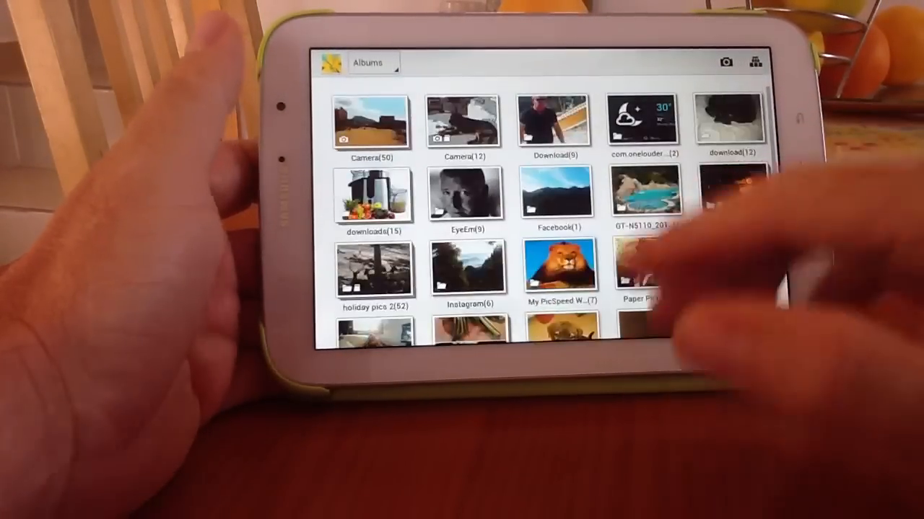
Scroll the Gallery Albums view, where a Facebook album still appears.
{"action": "scroll", "scroll_direction": "down", "scroll_amount": 3}
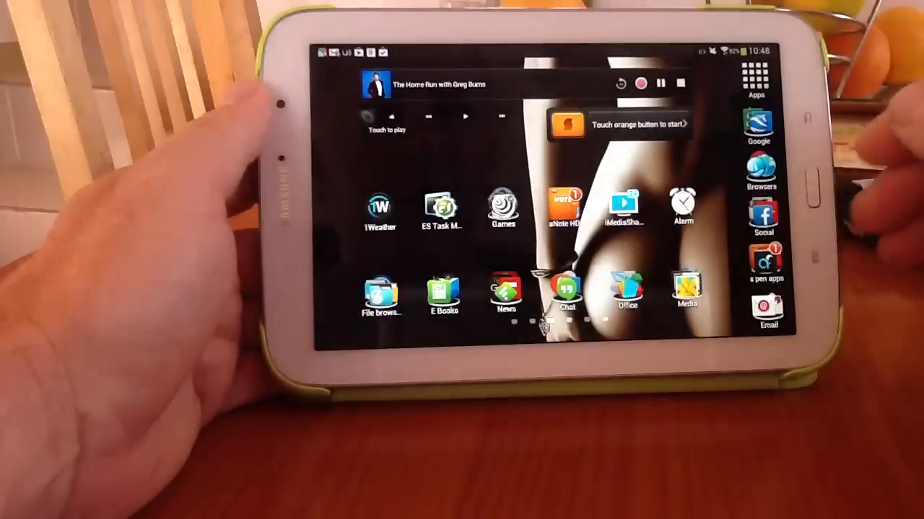
Open the Social apps folder on the home screen to reach Facebook.
{"action": "left_click", "coordinate": [761, 217]}
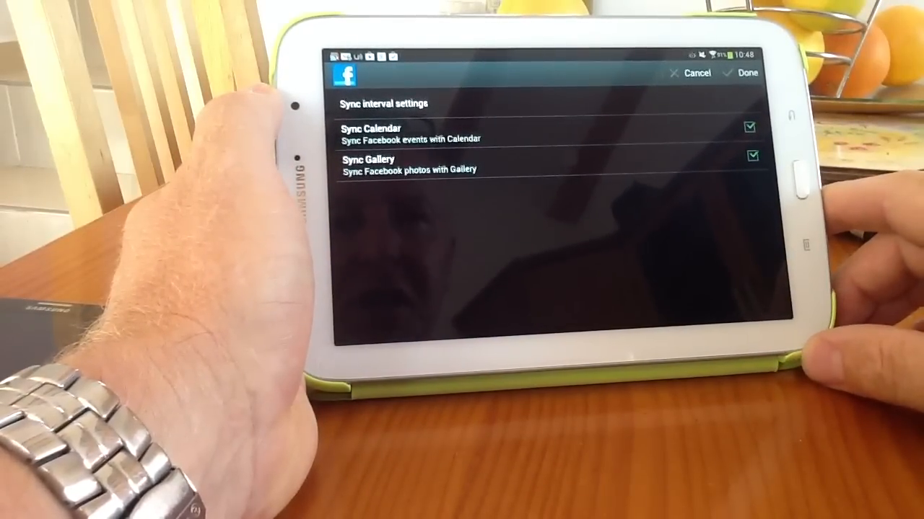
{"action": "left_click", "coordinate": [749, 127]}
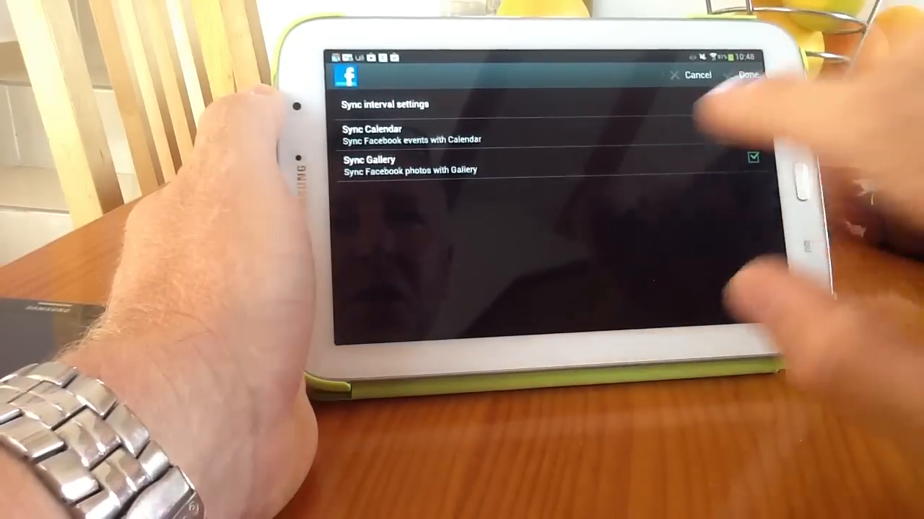
{"action": "left_click", "coordinate": [752, 129]}
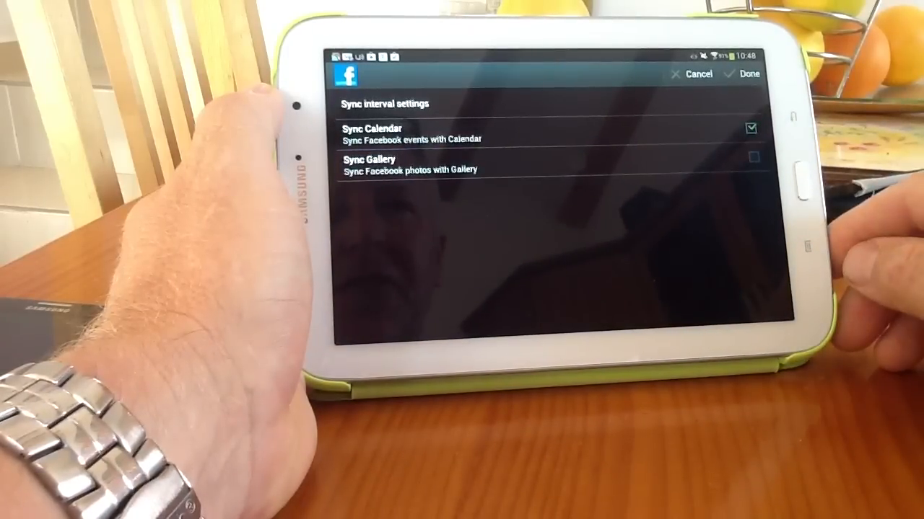
{"action": "left_click", "coordinate": [747, 74]}
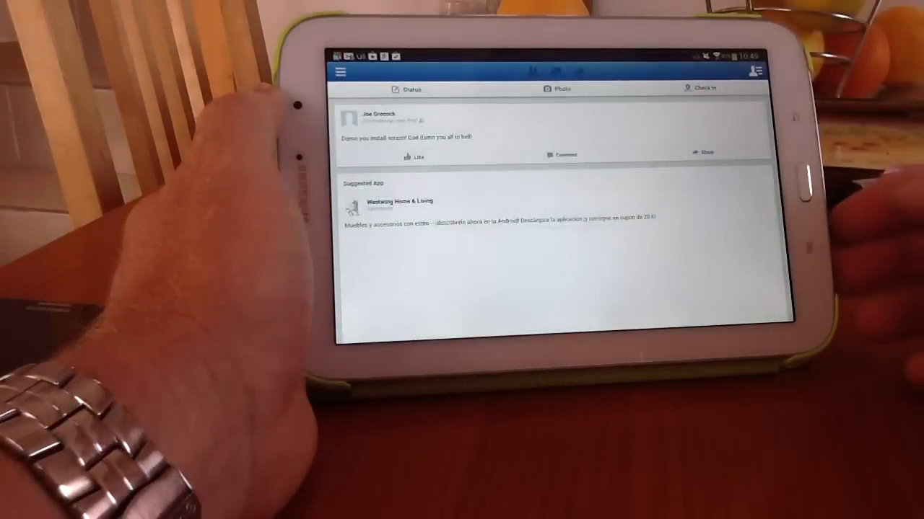
{"action": "scroll", "scroll_direction": "down", "scroll_amount": 3}
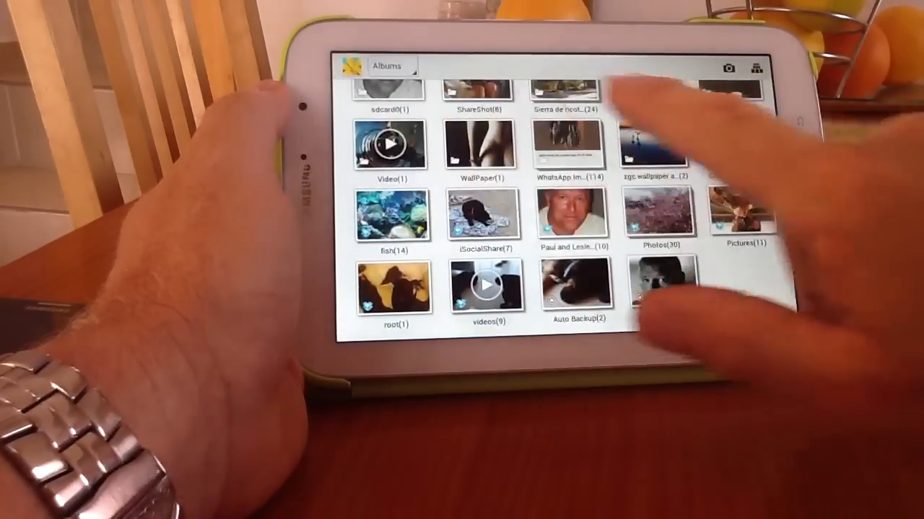
{"action": "scroll", "scroll_direction": "up", "scroll_amount": 3}
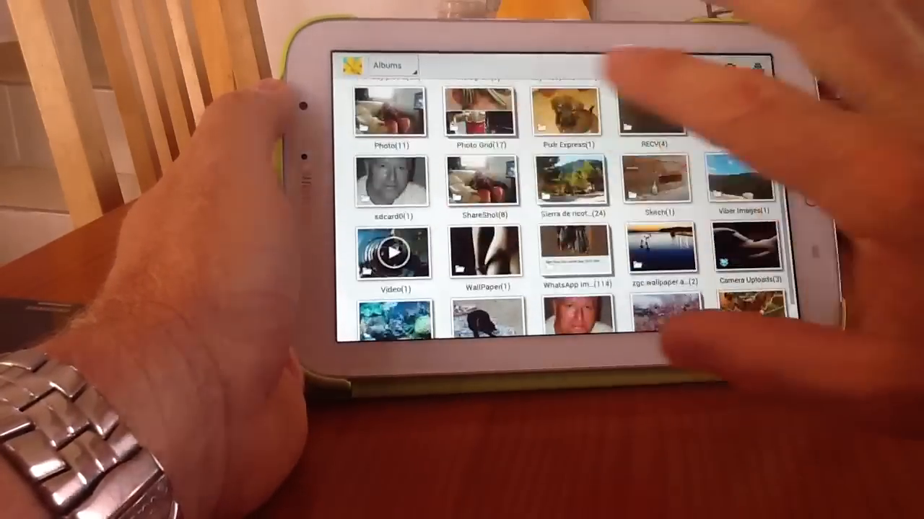
{"action": "scroll", "scroll_direction": "down", "scroll_amount": 3}
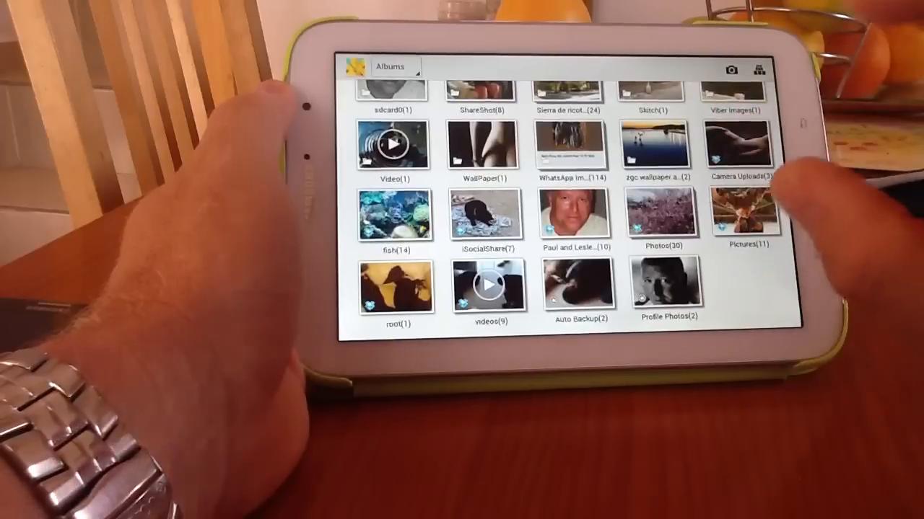
{"action": "scroll", "scroll_direction": "up", "scroll_amount": 3}
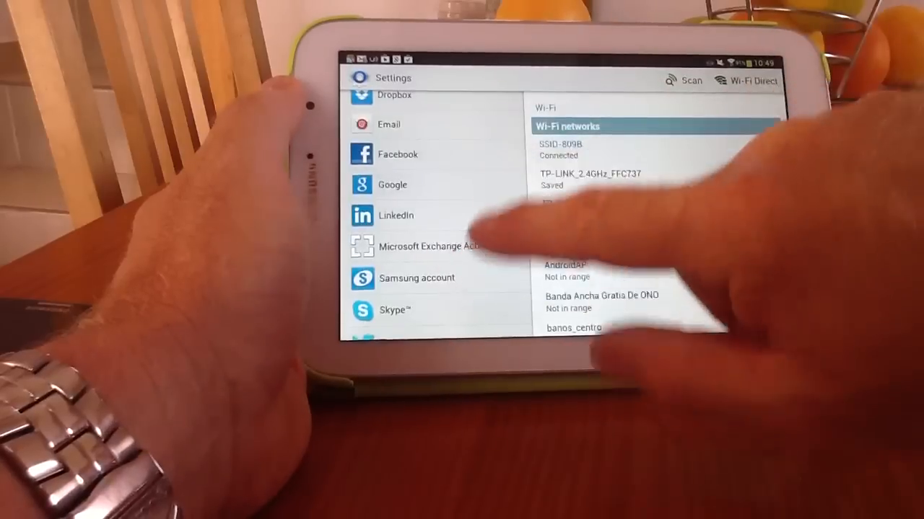
Open the first Google account's sync list and scroll to the unchecked Sync Google Photos.
{"action": "left_click", "coordinate": [391, 185]}
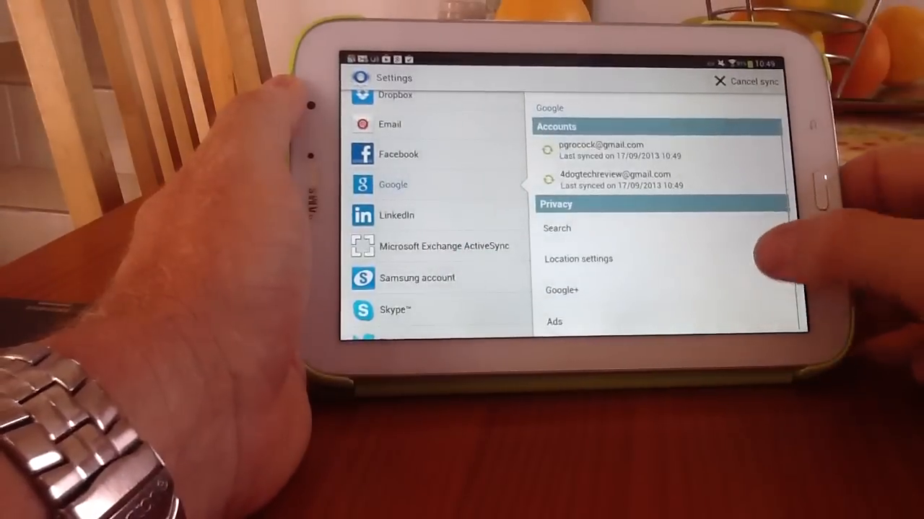
{"action": "left_click", "coordinate": [627, 150]}
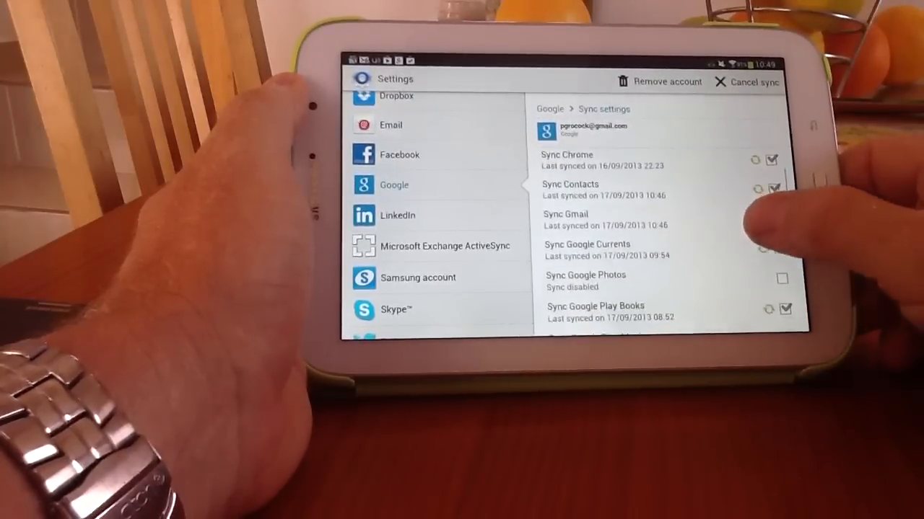
{"action": "scroll", "scroll_direction": "down", "scroll_amount": 3}
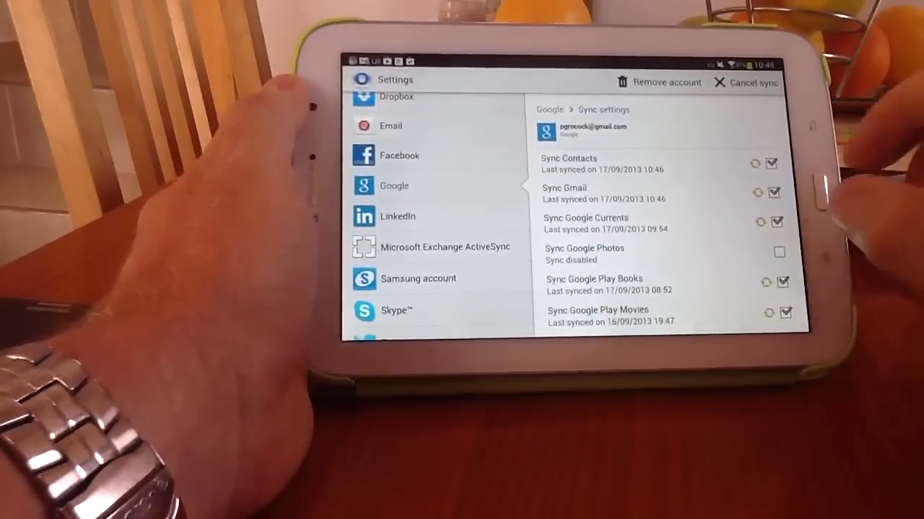
{"action": "scroll", "scroll_direction": "down", "scroll_amount": 3}
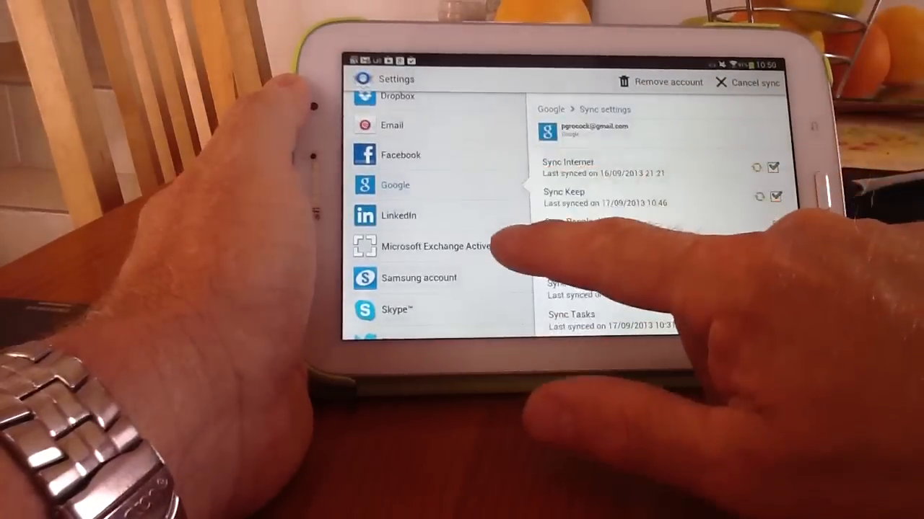
{"action": "scroll", "scroll_direction": "down", "scroll_amount": 3}
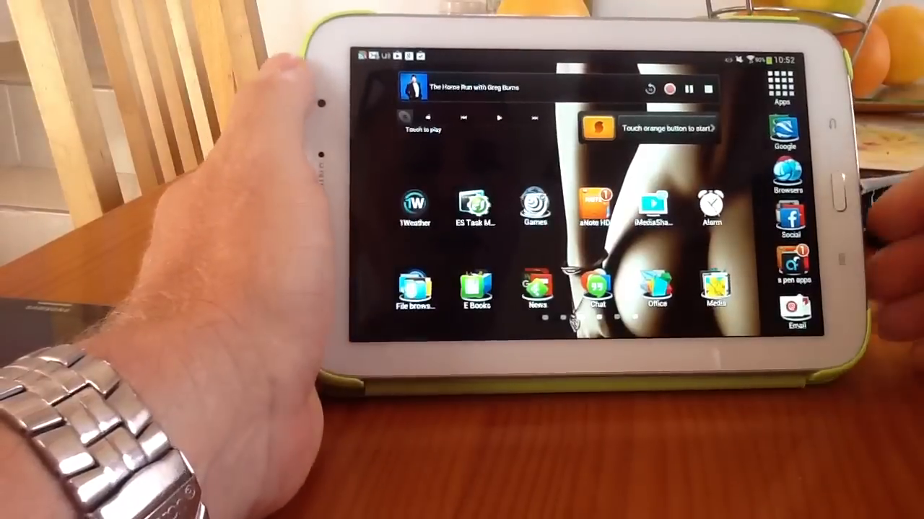
{"action": "left_click", "coordinate": [713, 288]}
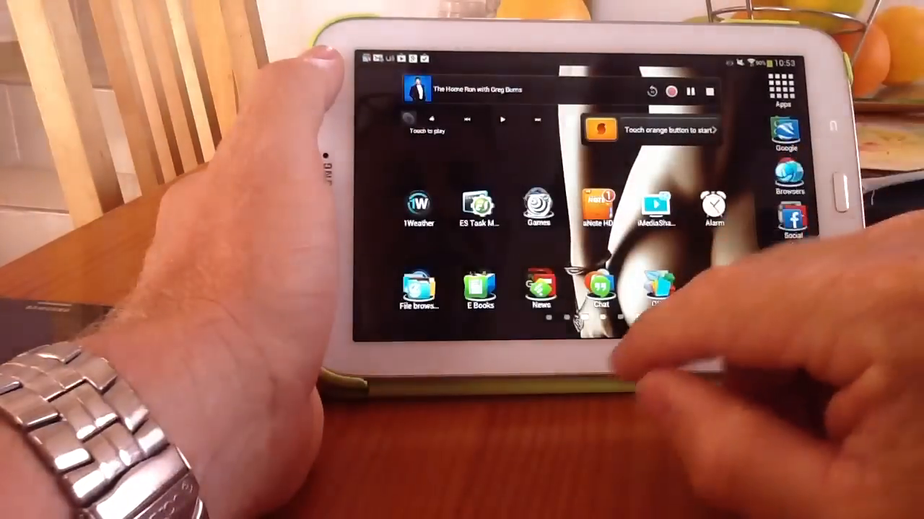
Launch Picasa Tool from the home screen to browse its web albums.
{"action": "left_click", "coordinate": [657, 288]}
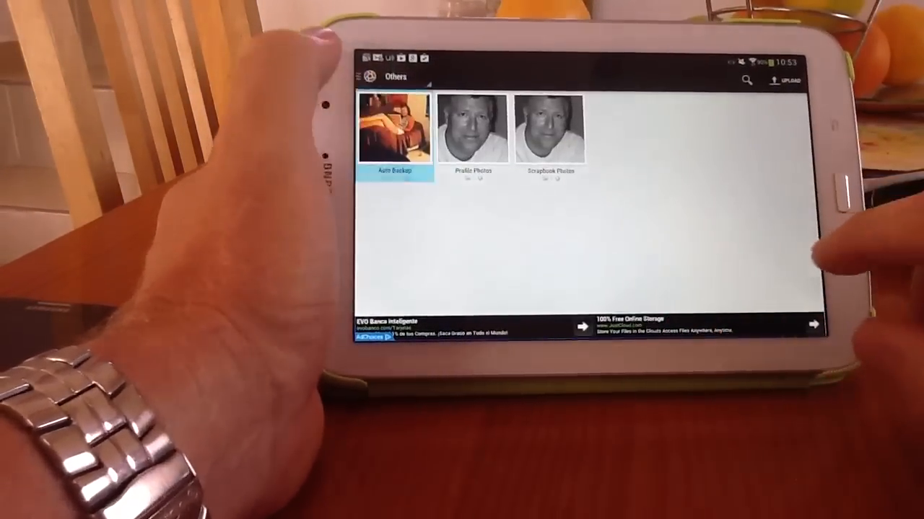
{"action": "left_click", "coordinate": [396, 130]}
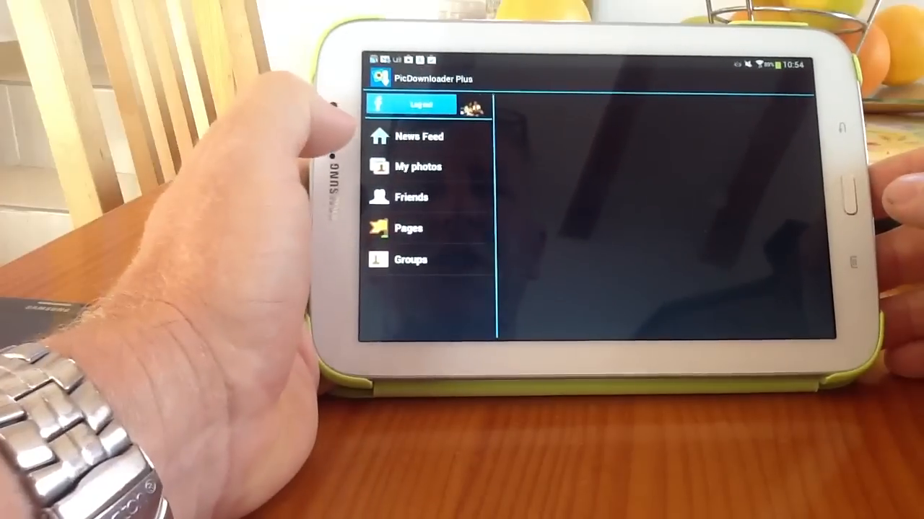
List My photos and scroll to view the stone ruins photo dated 17/07/2006.
{"action": "left_click", "coordinate": [417, 167]}
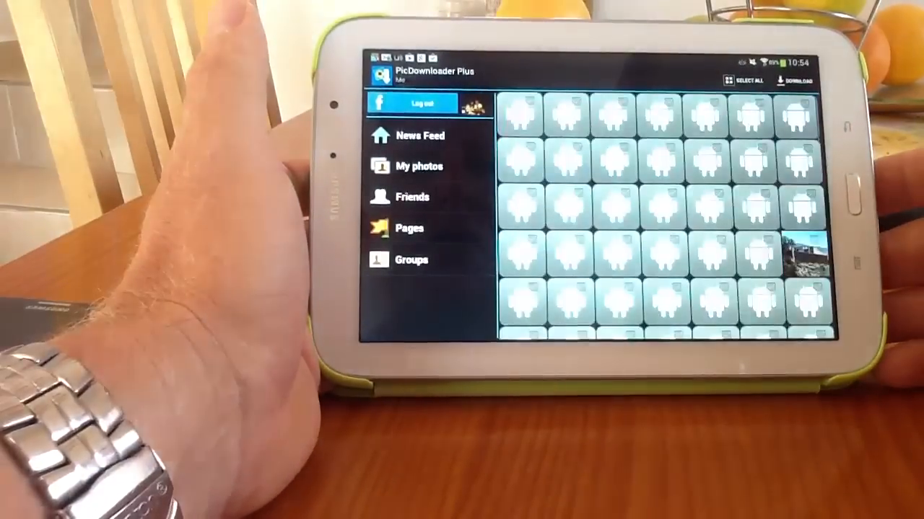
{"action": "scroll", "scroll_direction": "down", "scroll_amount": 3}
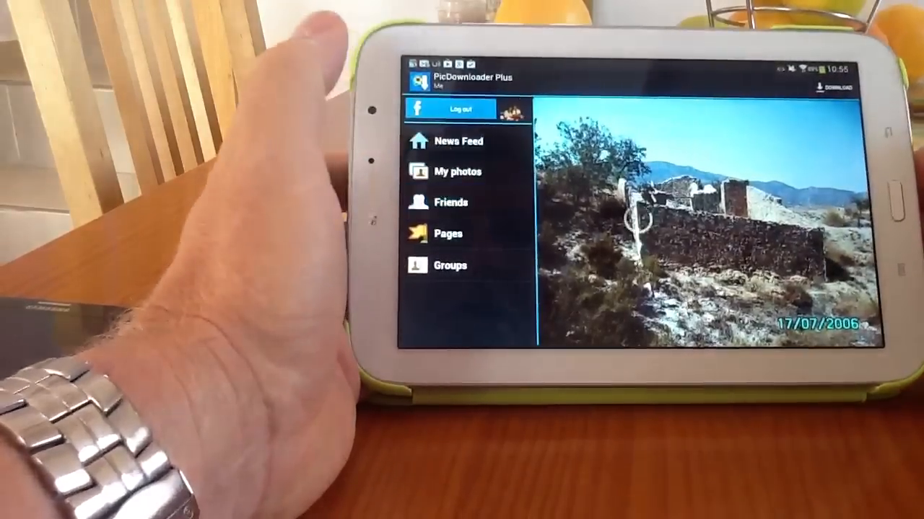
Open Friends from the side menu and scroll through the friends list.
{"action": "left_click", "coordinate": [451, 202]}
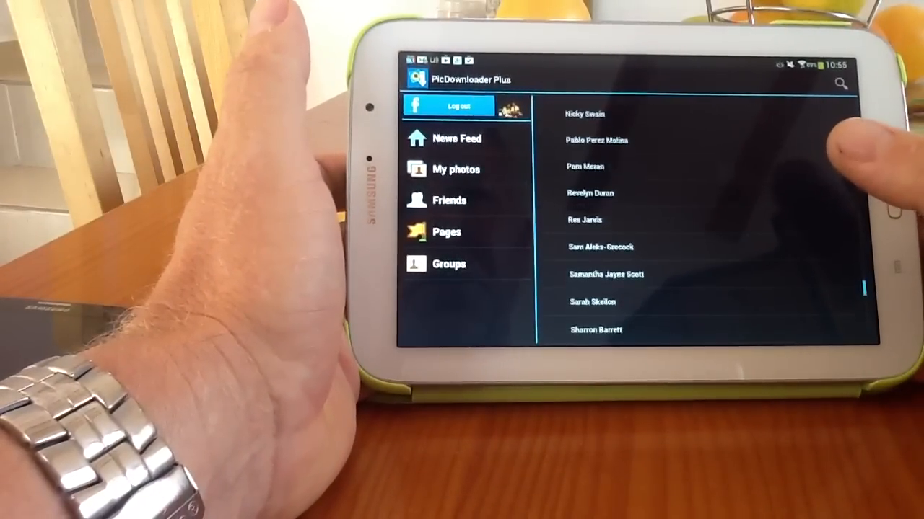
{"action": "scroll", "scroll_direction": "up", "scroll_amount": 3}
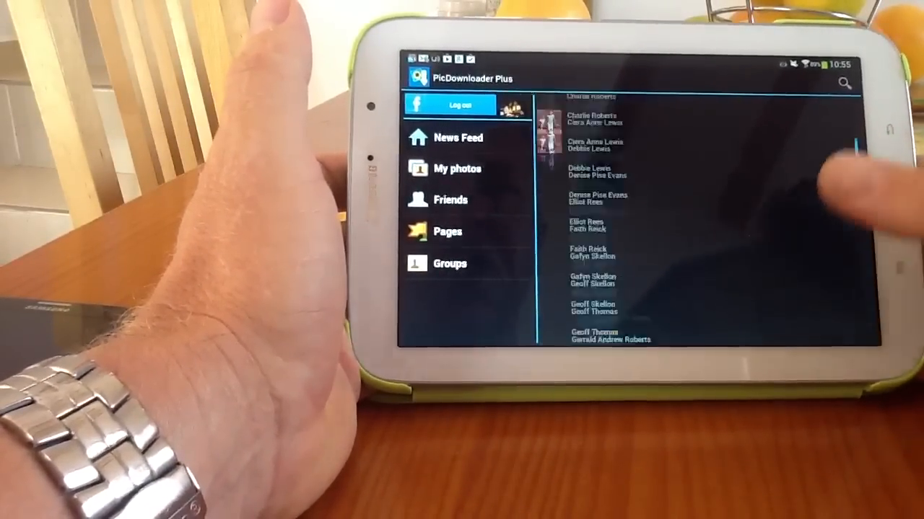
{"action": "scroll", "scroll_direction": "up", "scroll_amount": 3}
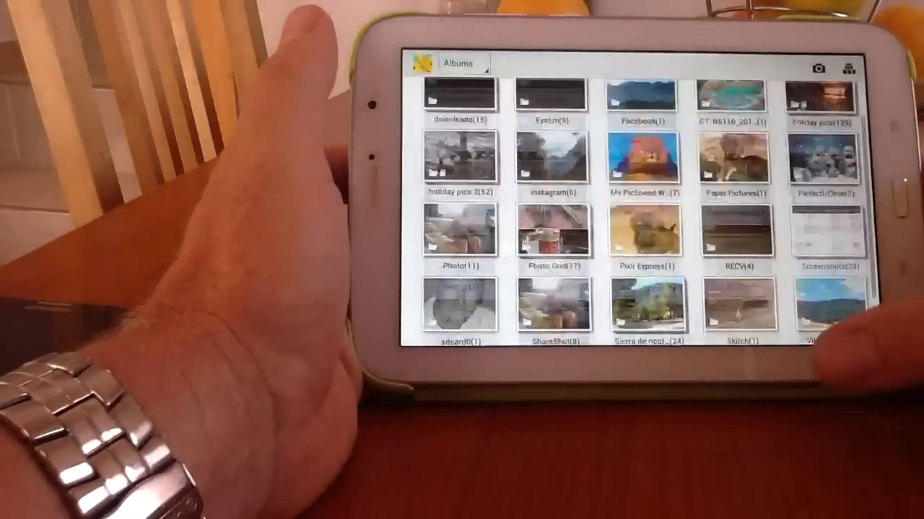
Scroll the Gallery albums grid down to Camera Uploads, Photos, Pictures, Auto Backup and Profile Photos.
{"action": "scroll", "scroll_direction": "down", "scroll_amount": 3}
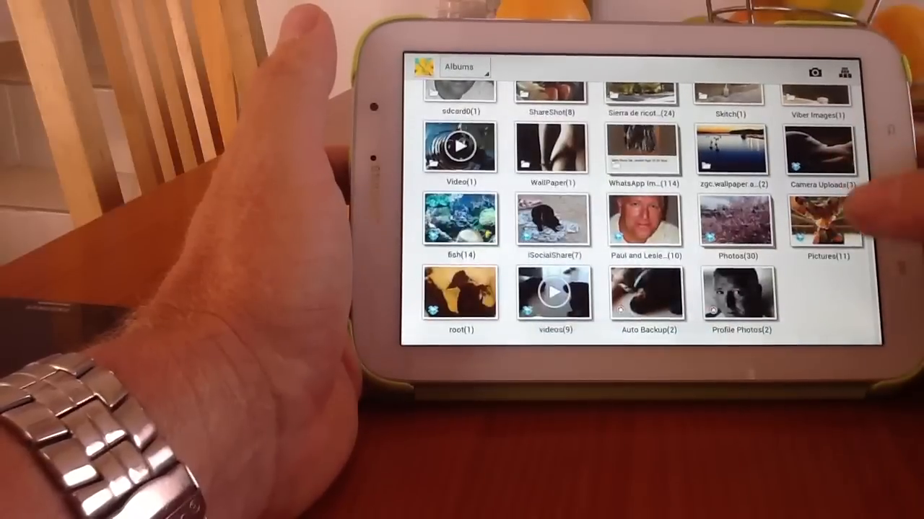